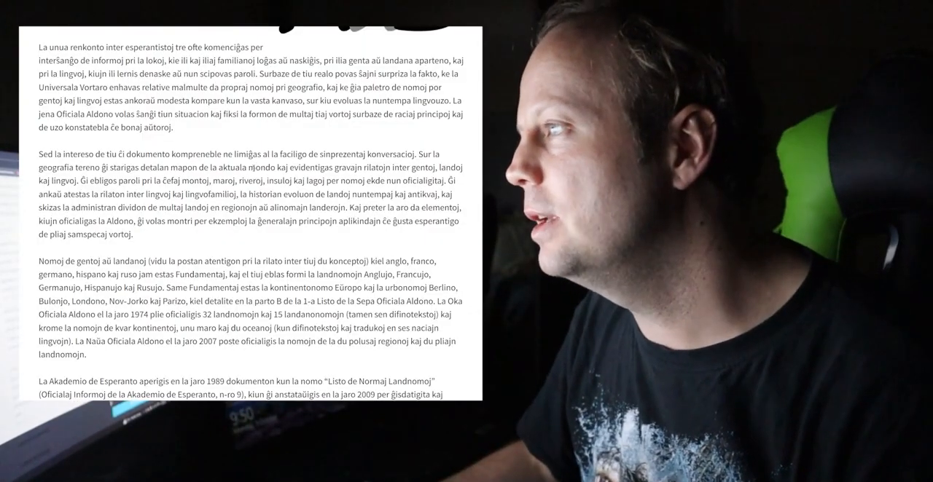
Read further into the introduction, marking 'Anglujo' and 'Sepa Oficiala Aldono' while scrolling.
{"action": "scroll", "scroll_direction": "down", "scroll_amount": 3}
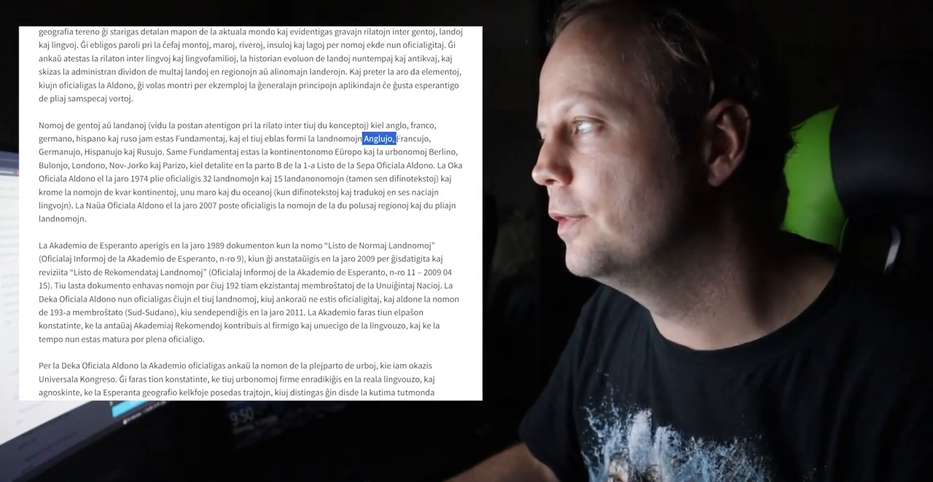
{"action": "double_click", "coordinate": [60, 153]}
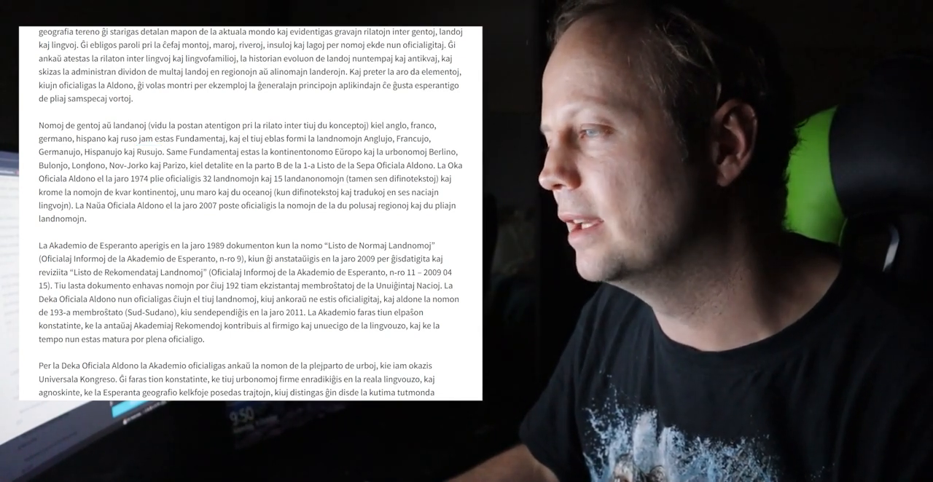
{"action": "double_click", "coordinate": [175, 167]}
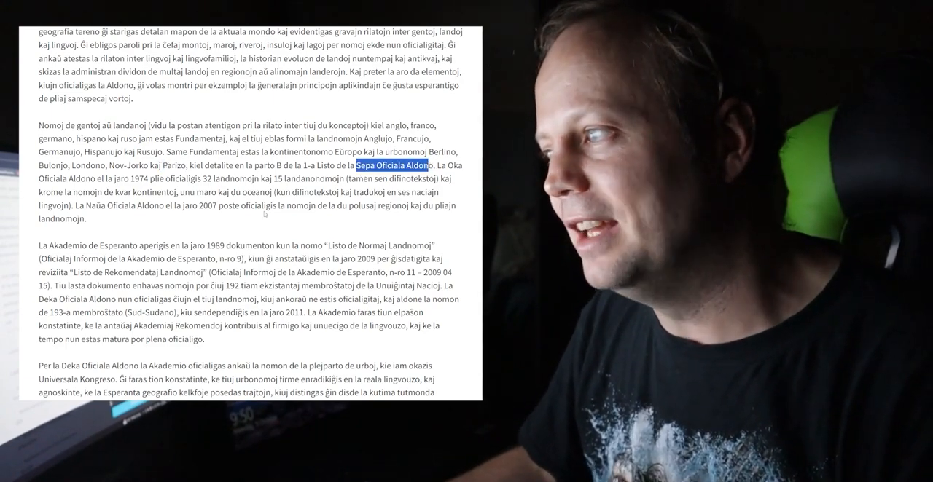
{"action": "scroll", "scroll_direction": "down", "scroll_amount": 3}
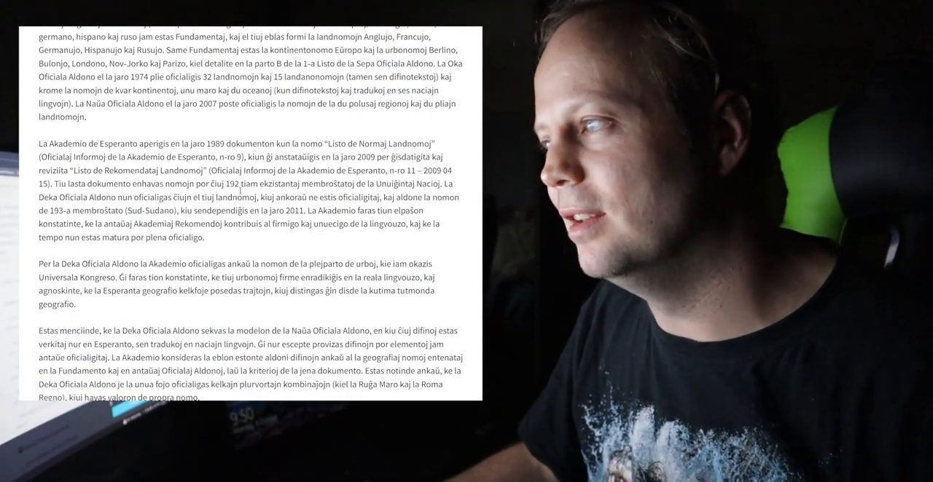
Scroll past the explanatory sections to the first alphabetical entry, Acor/o/j.
{"action": "left_click_drag", "start_coordinate": [55, 170], "coordinate": [214, 170]}
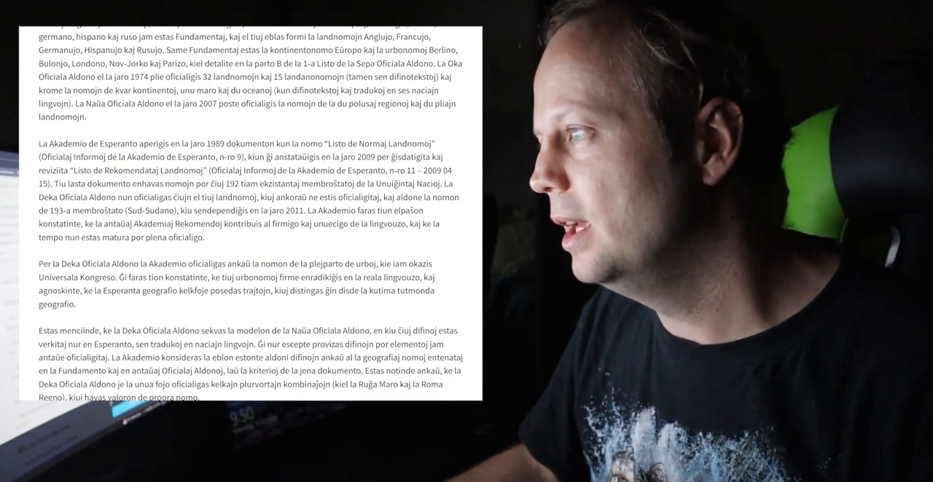
{"action": "scroll", "scroll_direction": "down", "scroll_amount": 3}
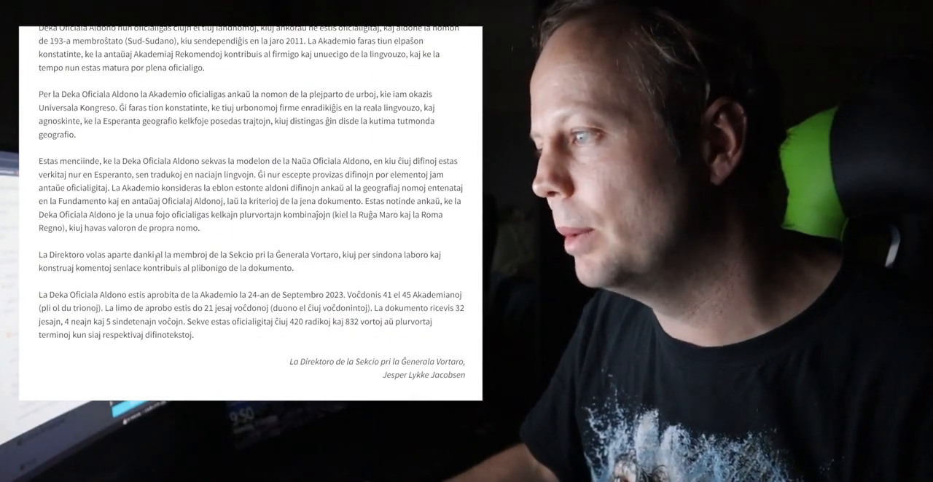
{"action": "scroll", "scroll_direction": "down", "scroll_amount": 3}
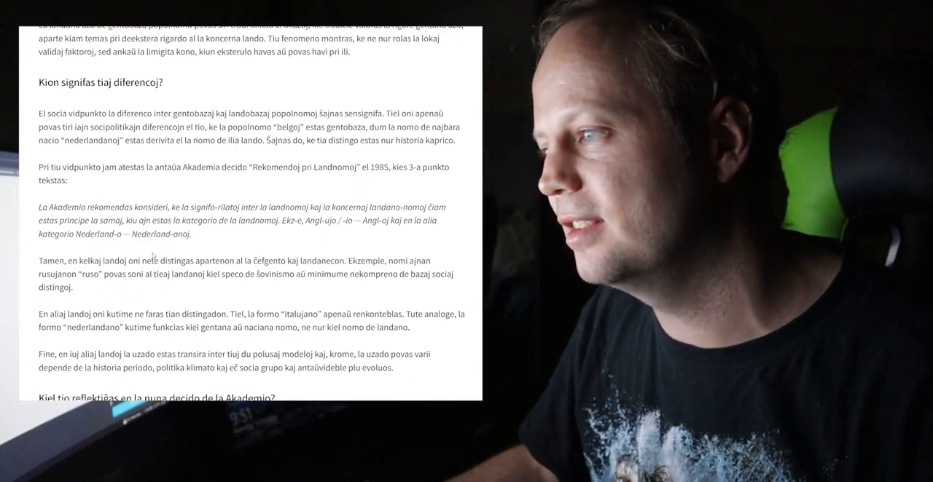
{"action": "scroll", "scroll_direction": "down", "scroll_amount": 3}
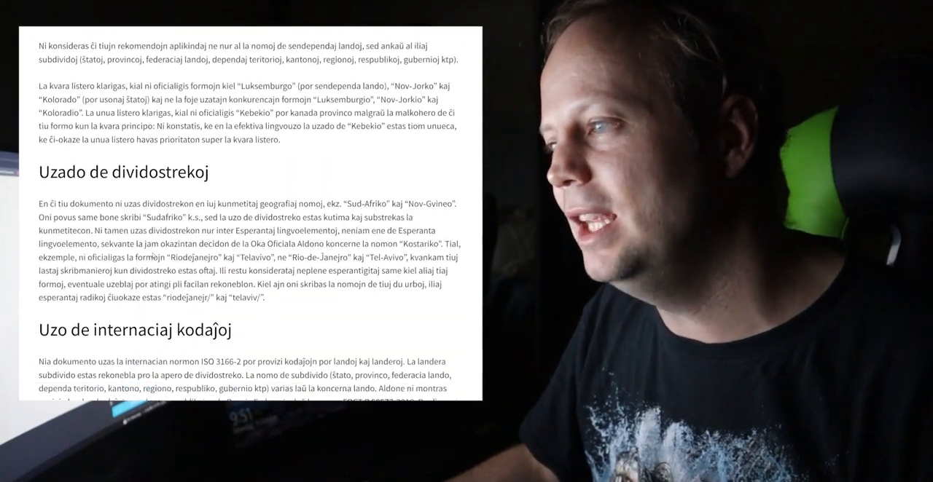
{"action": "scroll", "scroll_direction": "down", "scroll_amount": 3}
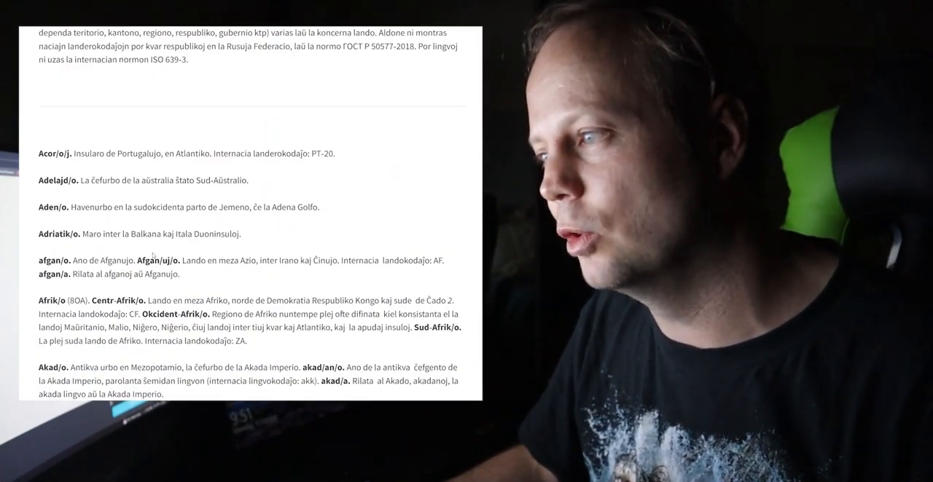
Scroll through the 'Barato'-highlighted entries down to Malavi, Maldivoj and mar/o.
{"action": "scroll", "scroll_direction": "down", "scroll_amount": 3}
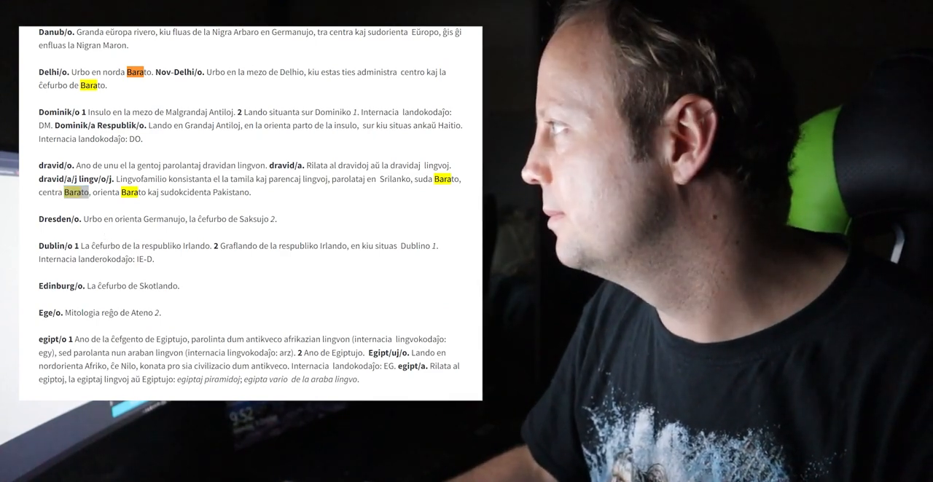
{"action": "scroll", "scroll_direction": "down", "scroll_amount": 3}
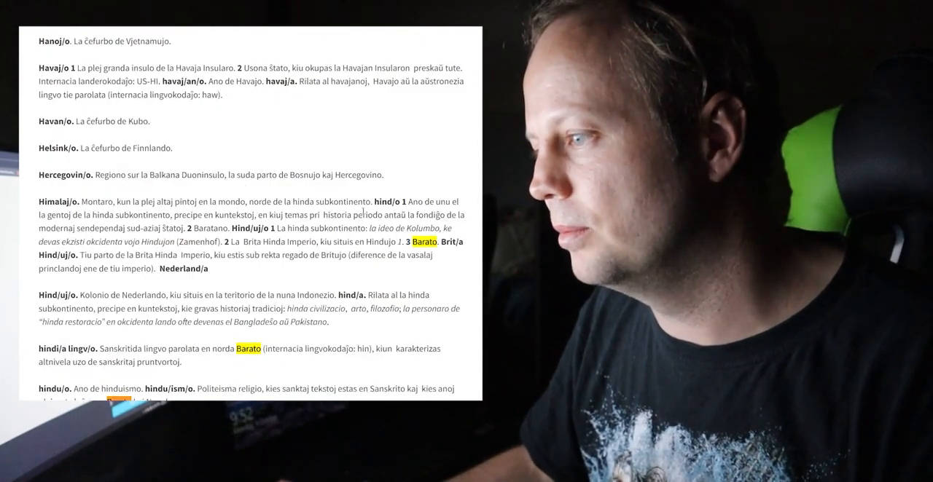
{"action": "scroll", "scroll_direction": "down", "scroll_amount": 3}
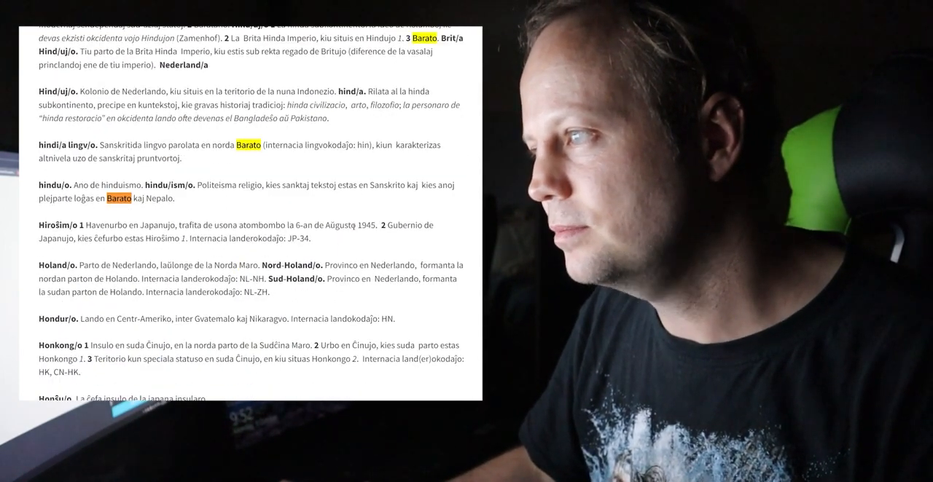
{"action": "scroll", "scroll_direction": "down", "scroll_amount": 3}
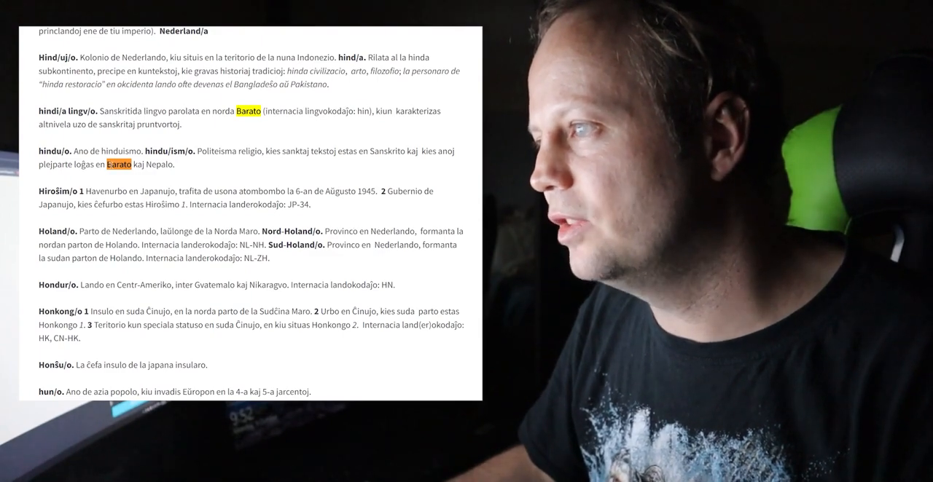
{"action": "scroll", "scroll_direction": "down", "scroll_amount": 3}
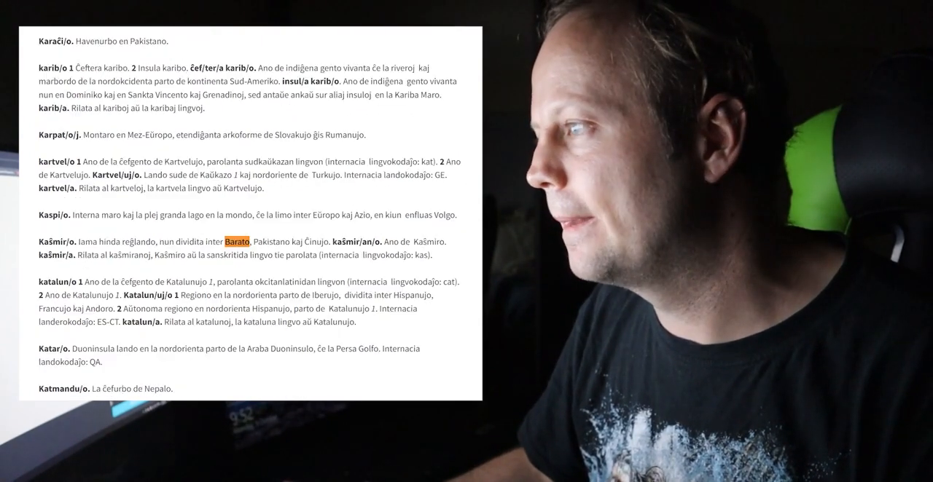
{"action": "scroll", "scroll_direction": "down", "scroll_amount": 3}
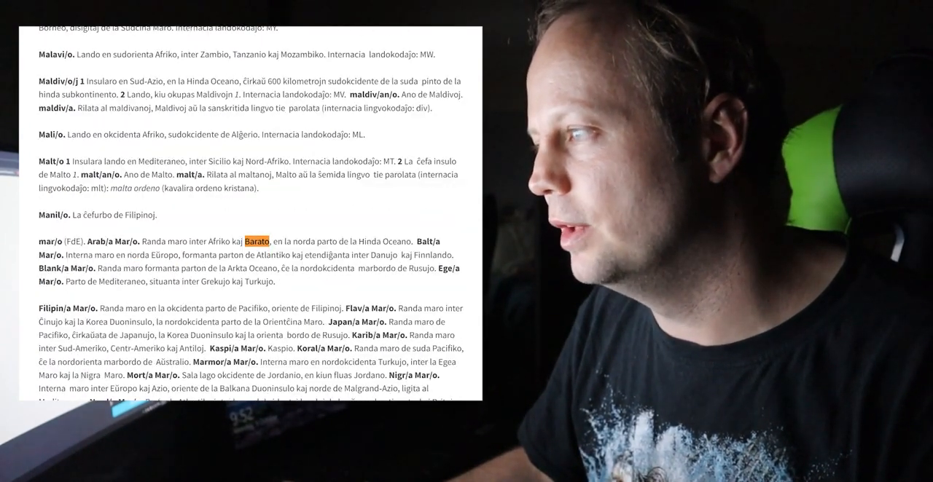